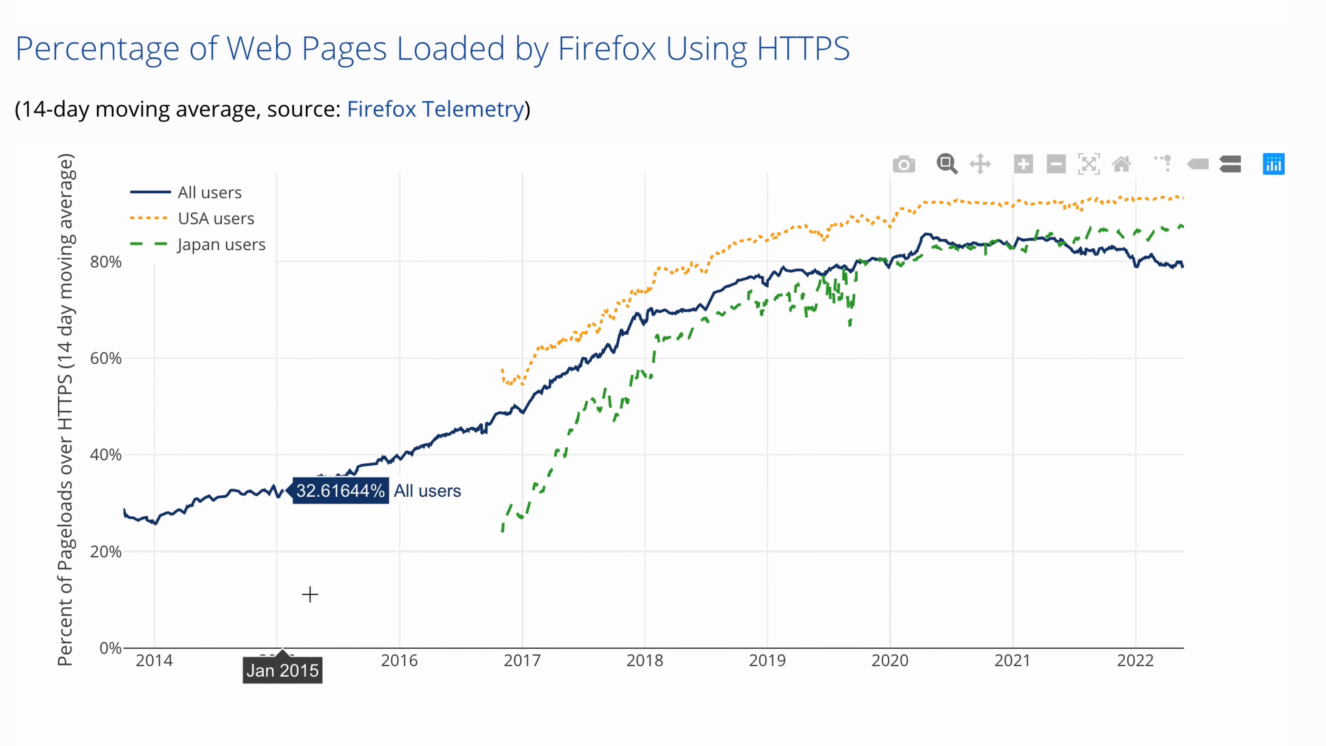
pyautogui.moveTo(808, 584)
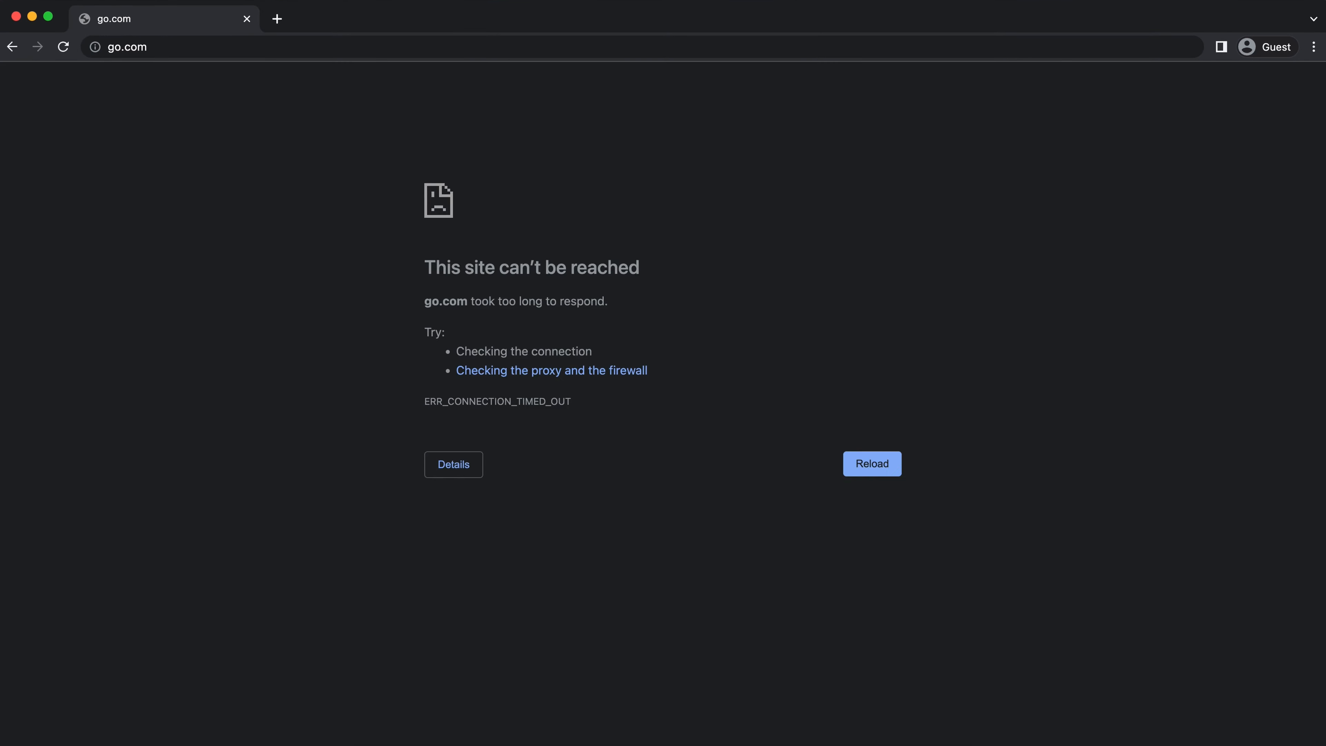
pyautogui.write('https')
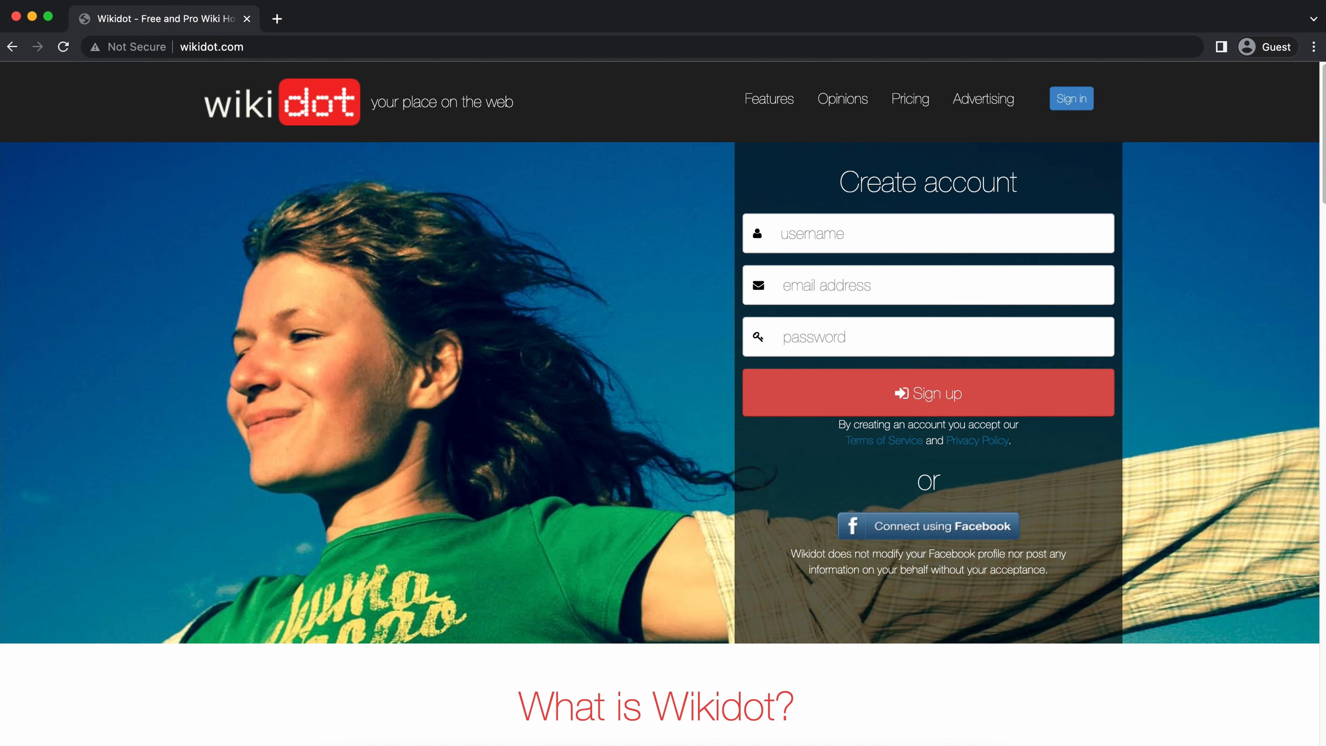
pyautogui.write('http://washington.')
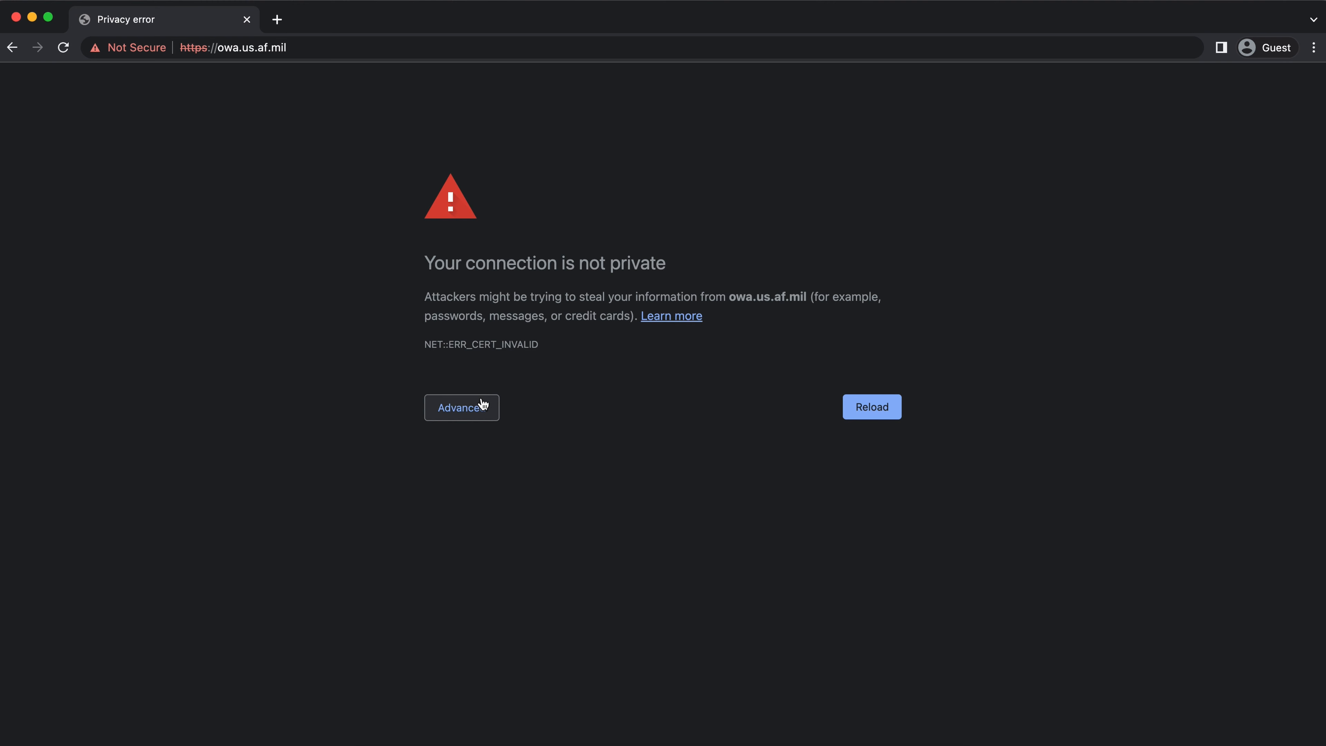
# Expand Advanced details and proceed to expired.badssl.com despite the expired certificate.
pyautogui.click(461, 407)
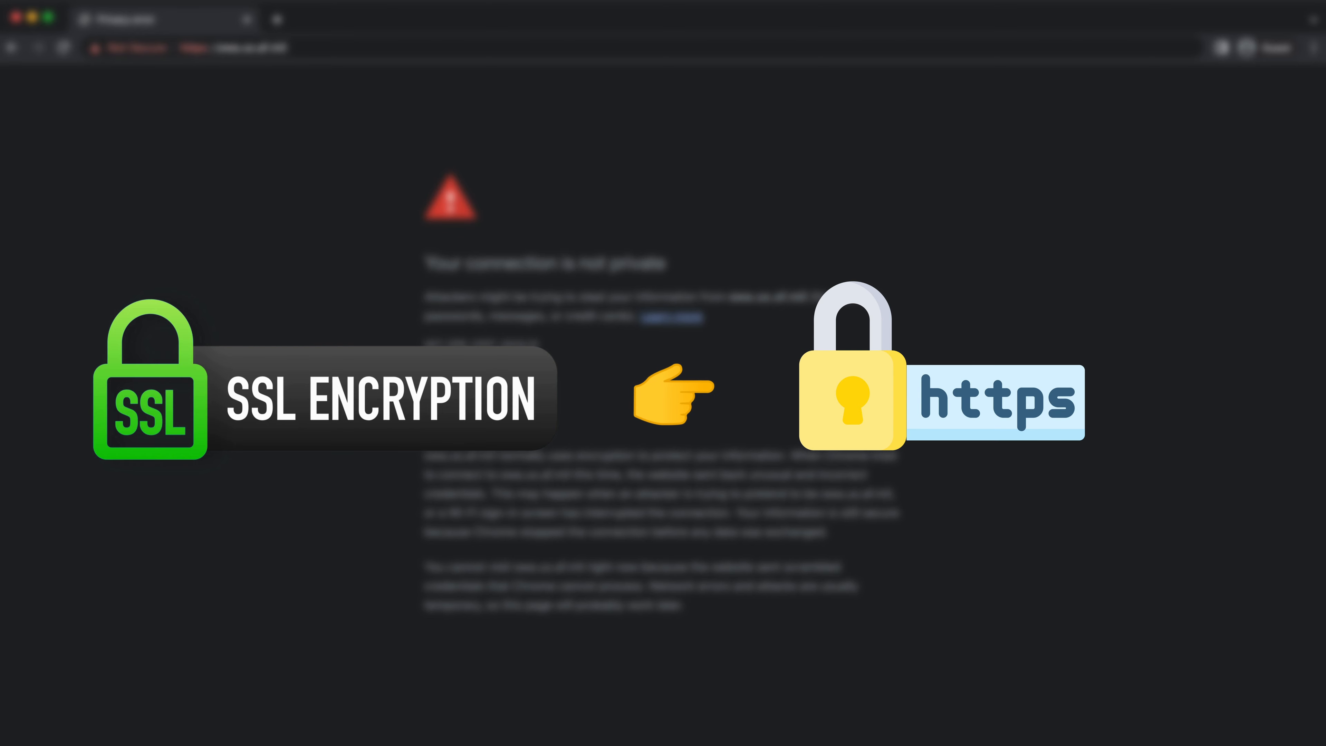
pyautogui.click(472, 481)
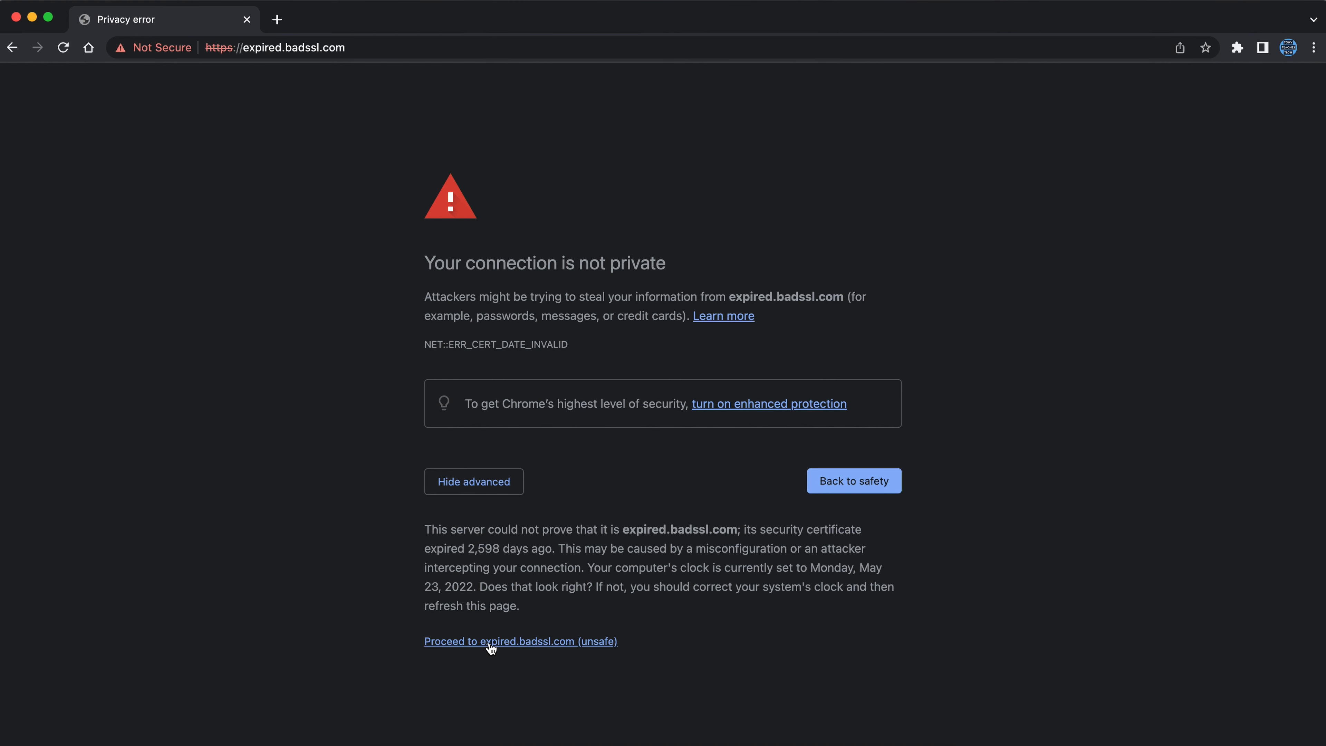
pyautogui.click(520, 641)
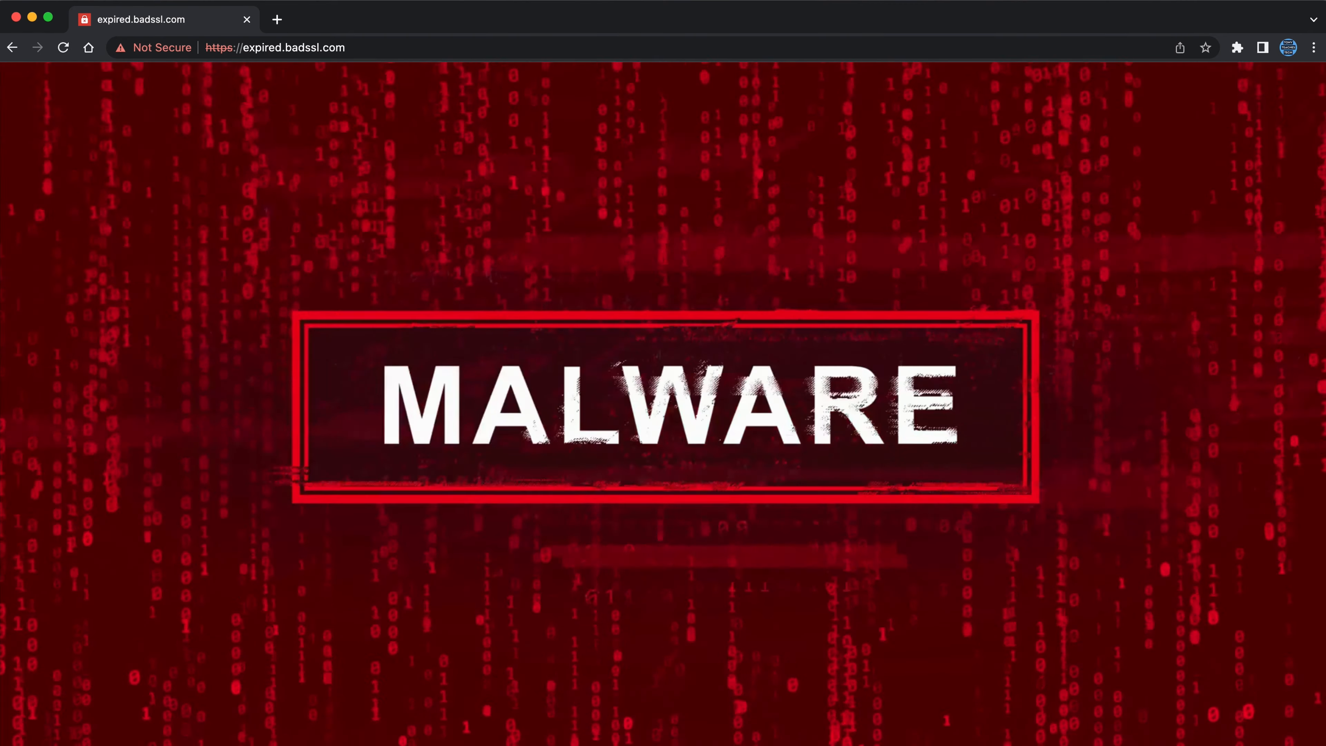